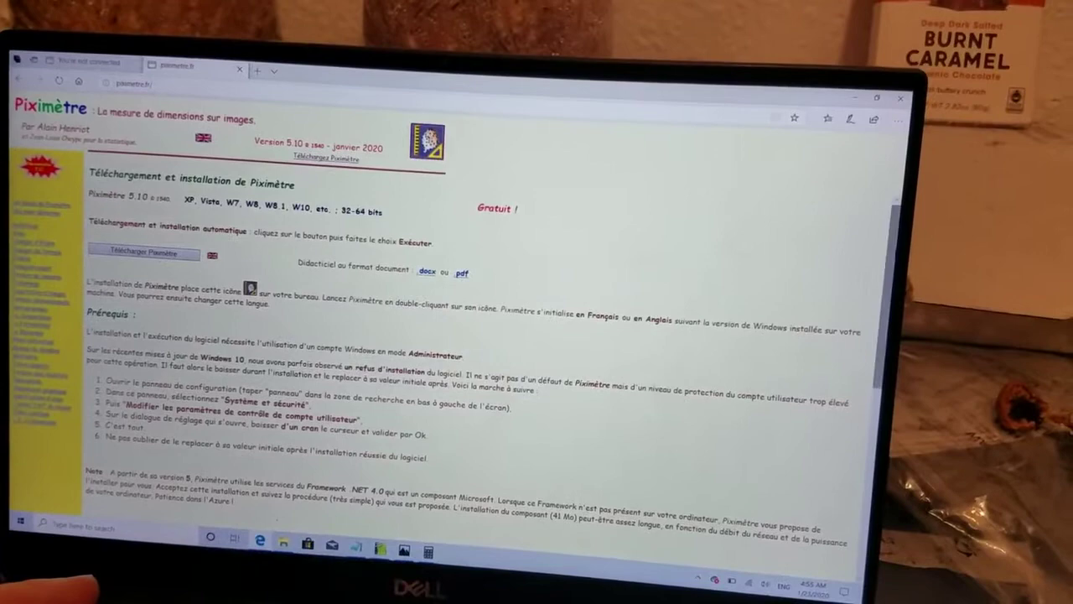
Review the installation notes, then start opening an image in Piximètre from the Downloads folder.
scroll("down", 3)
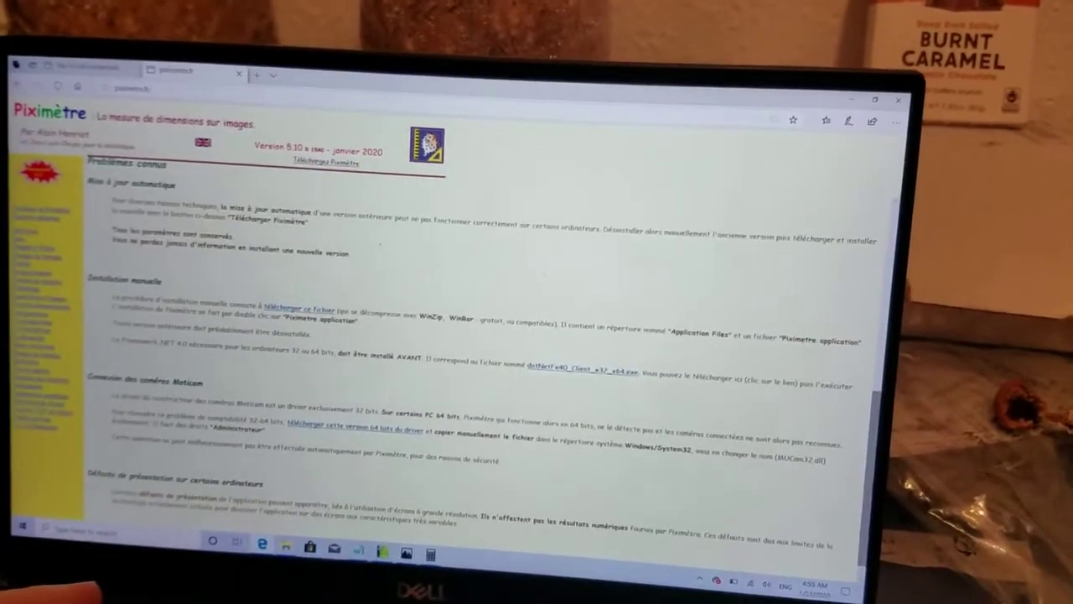
scroll("up", 3)
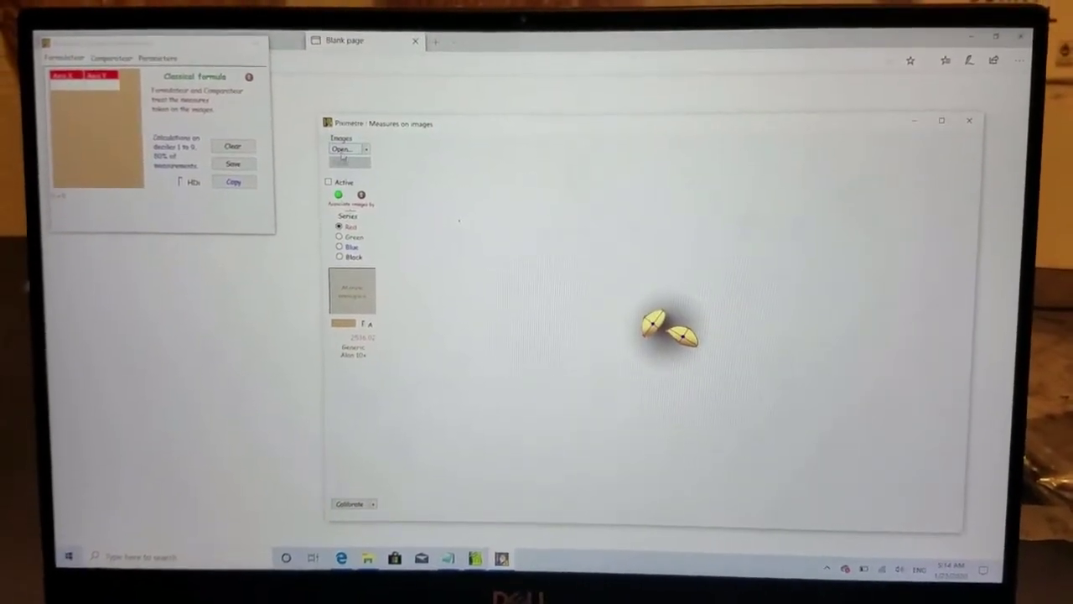
left_click(342, 147)
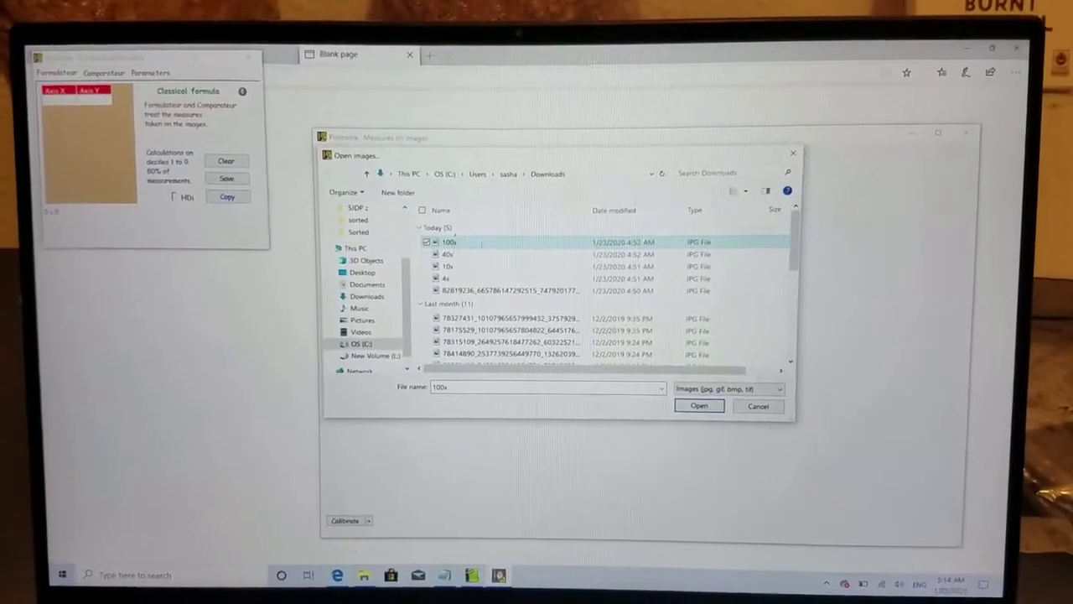
left_click(698, 406)
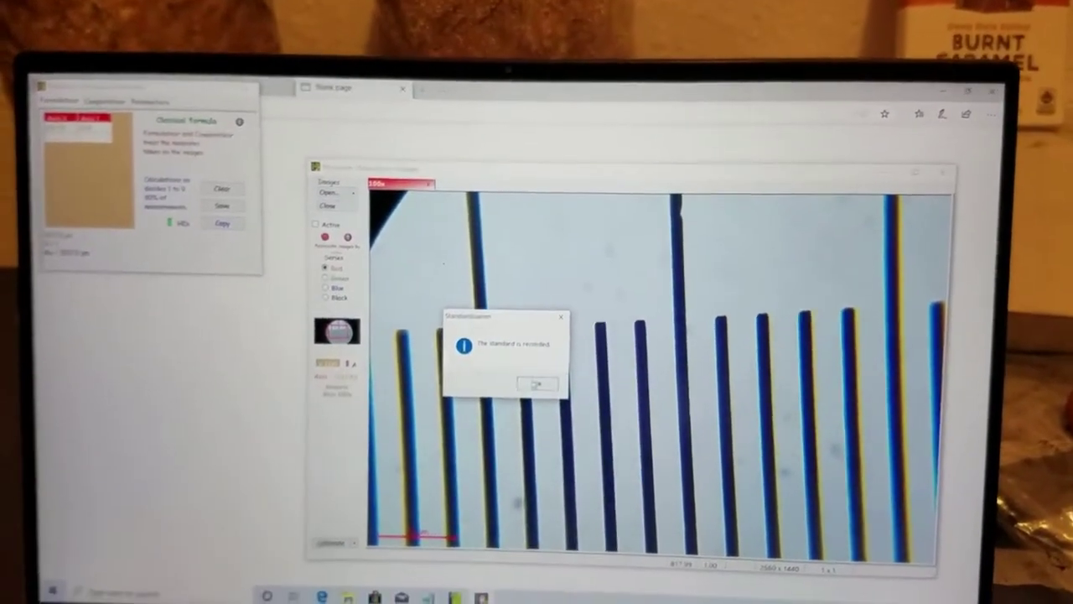
Confirm the 'standard is recorded' notice to return to the calibrated micrometer image.
left_click(537, 382)
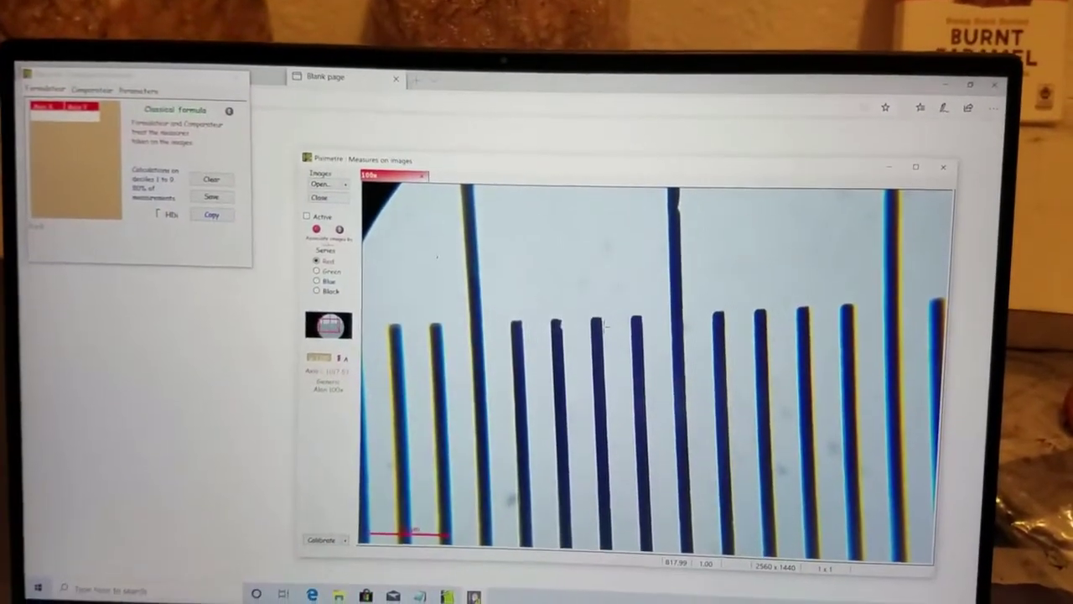